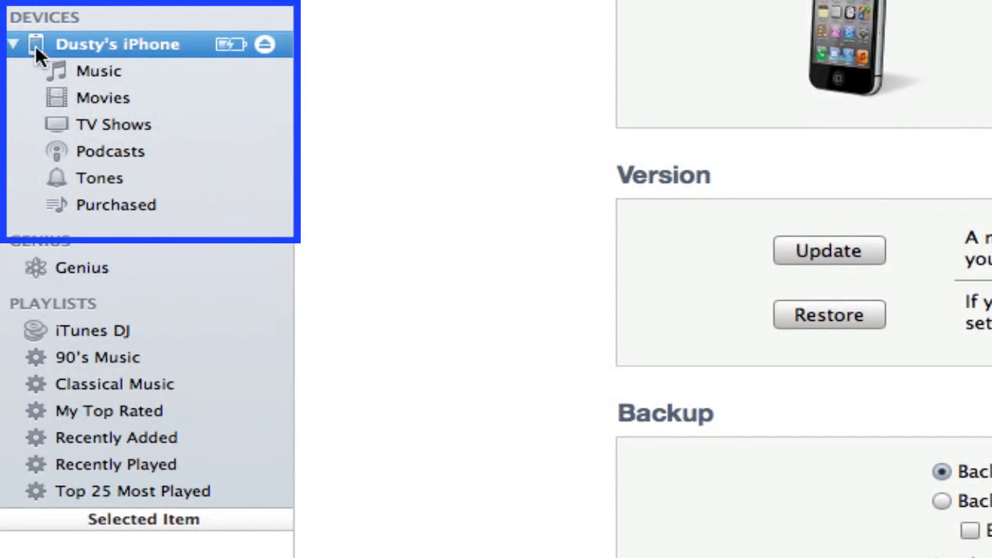
mouse_move(158, 100)
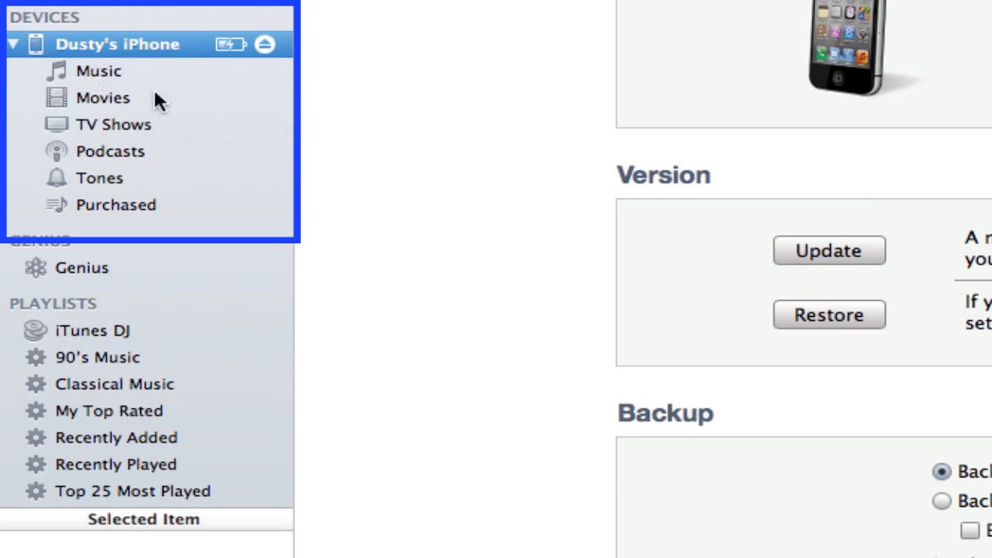
Start the iPhone update, continuing past the untransferred-purchases warning and confirming iOS 5.1.1.
double_click(118, 43)
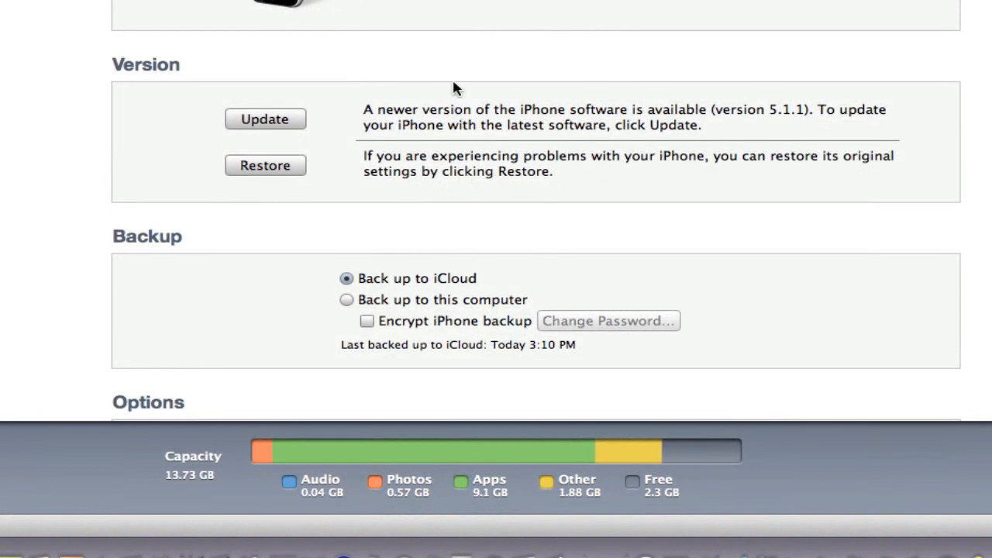
mouse_move(510, 71)
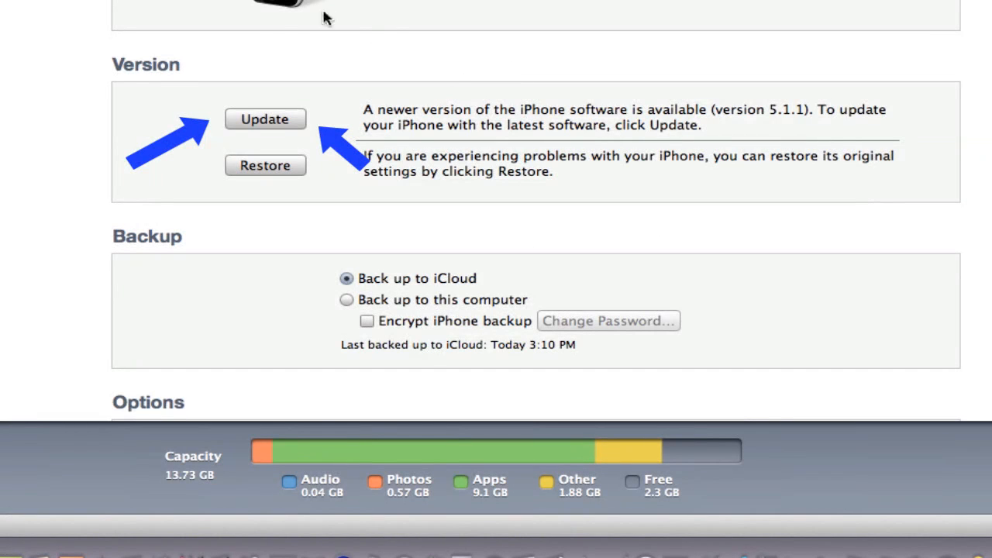
mouse_move(217, 140)
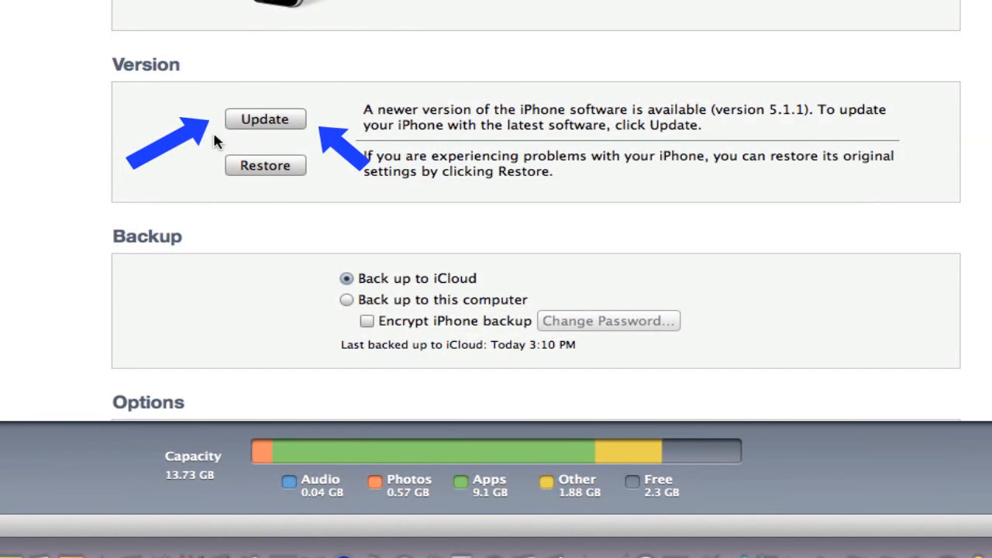
mouse_move(256, 167)
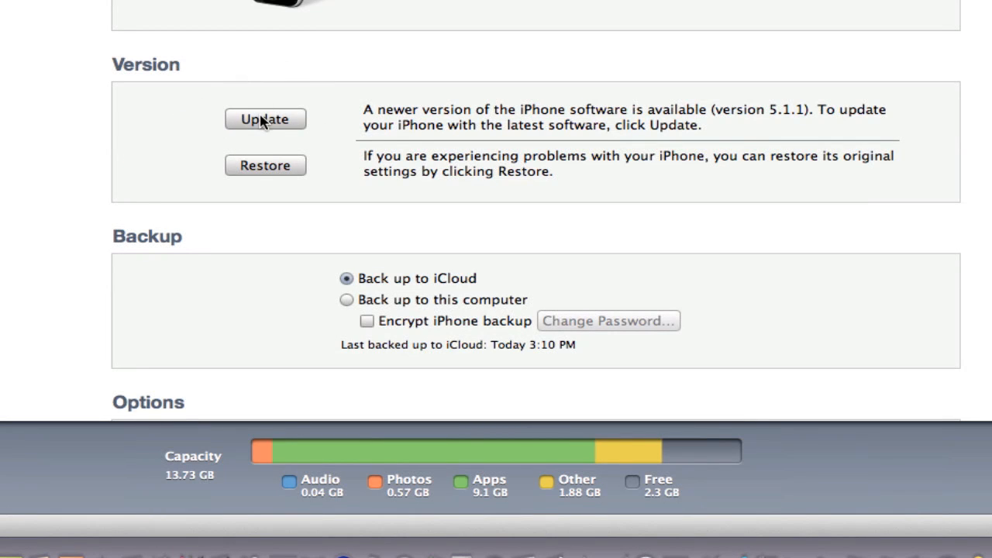
mouse_move(344, 70)
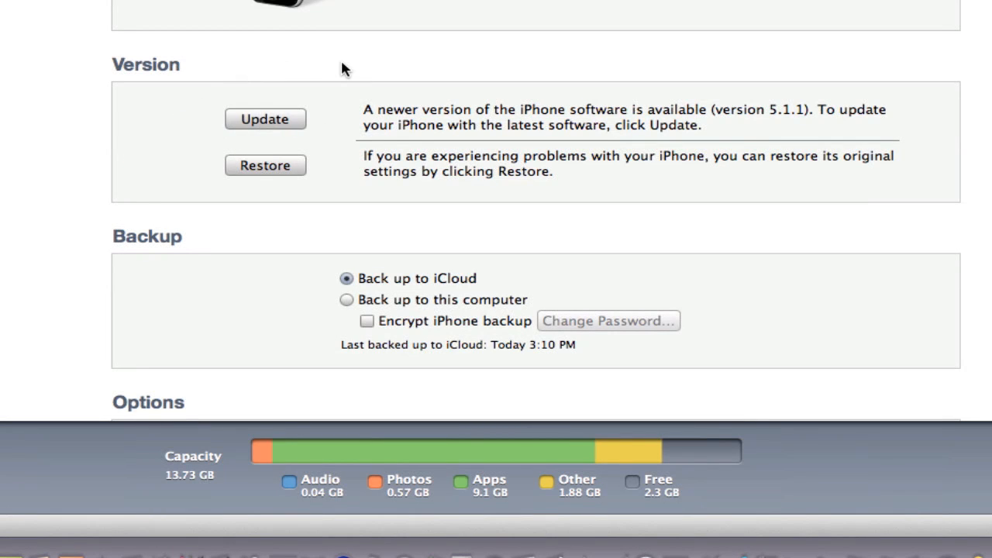
left_click(265, 118)
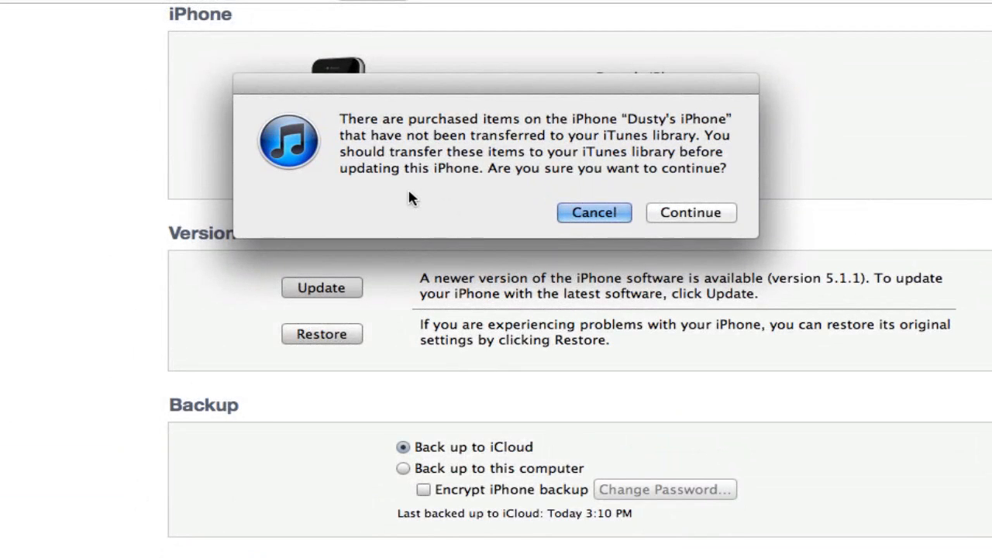
mouse_move(623, 158)
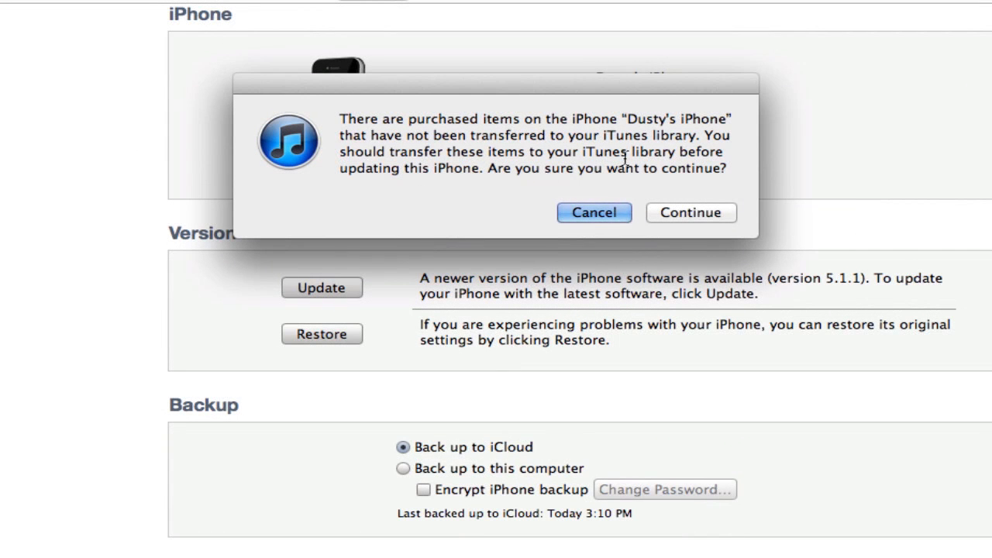
mouse_move(453, 177)
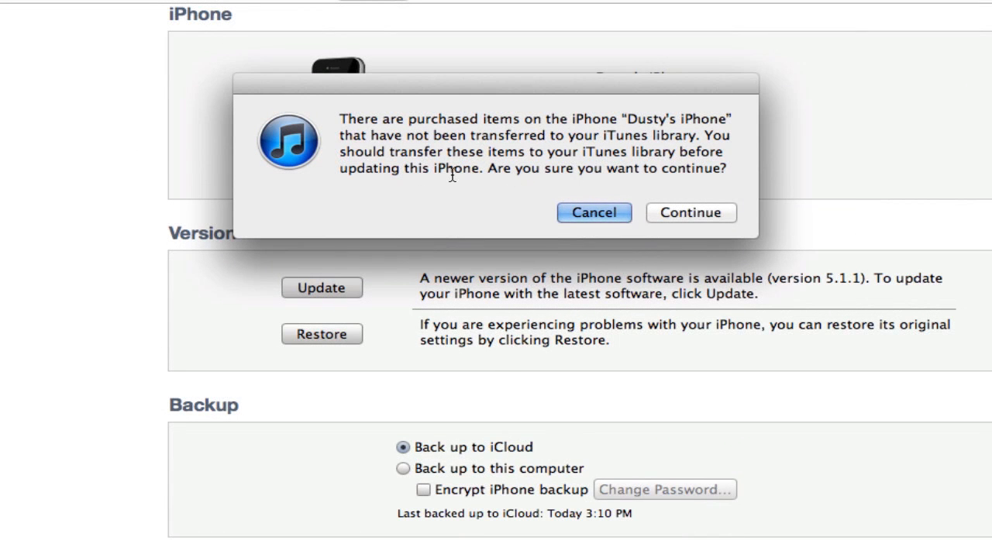
mouse_move(358, 229)
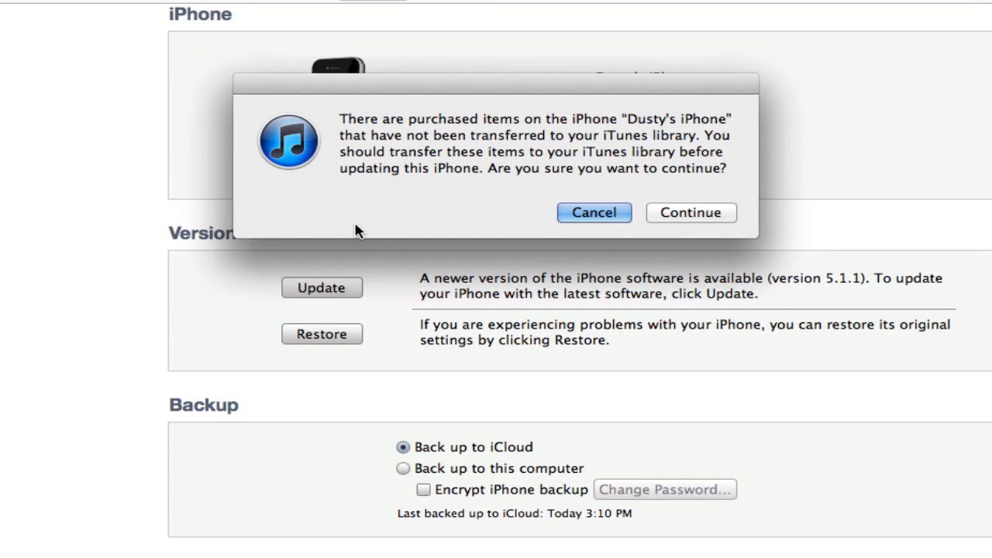
mouse_move(659, 212)
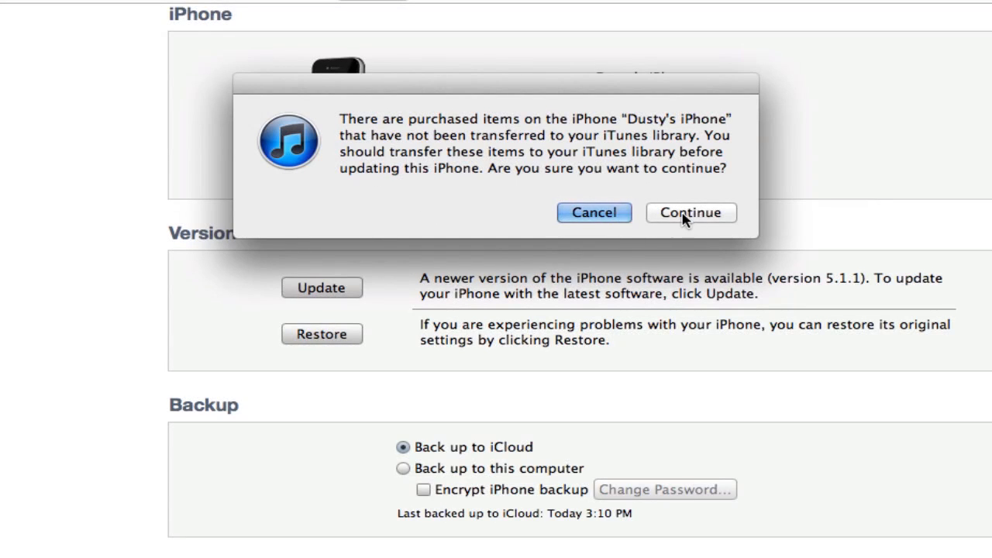
left_click(690, 212)
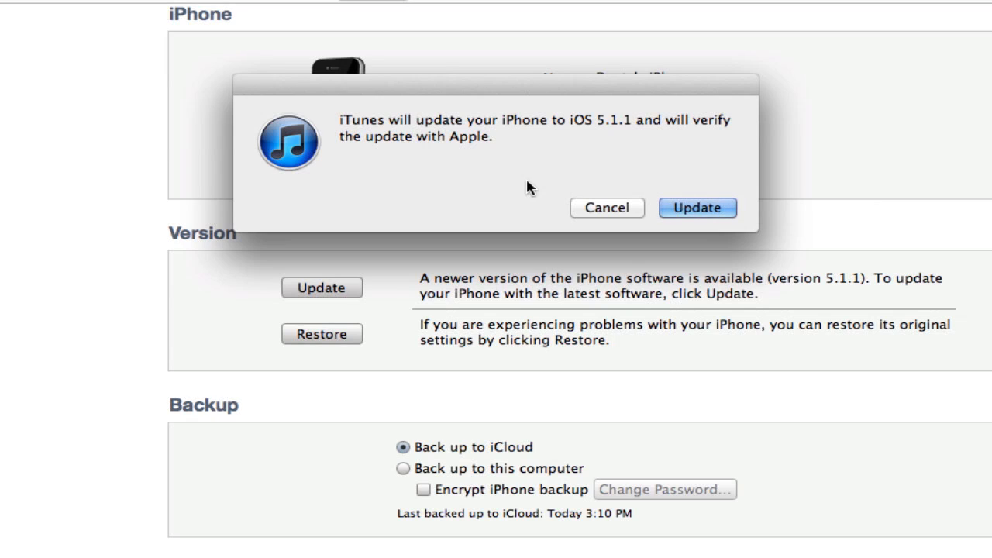
mouse_move(694, 186)
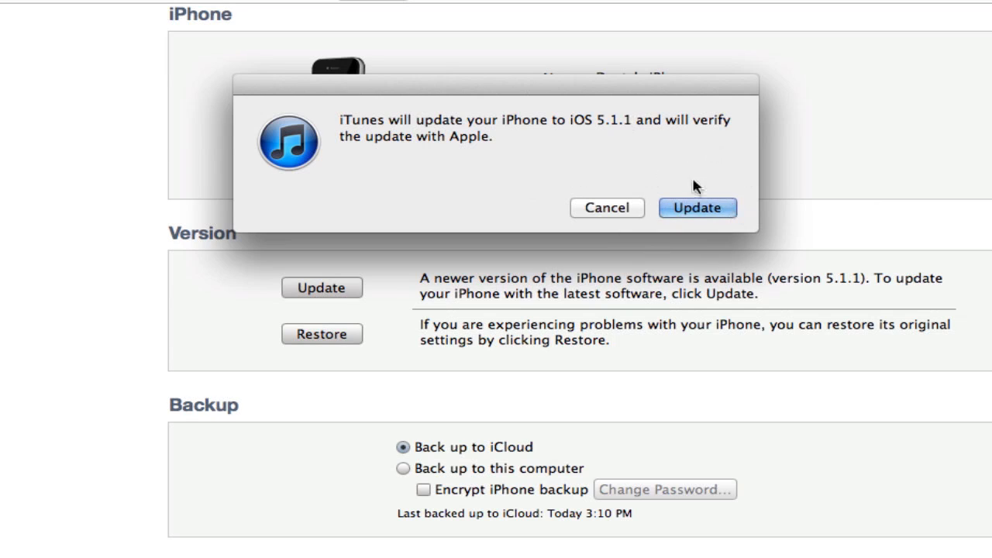
mouse_move(734, 273)
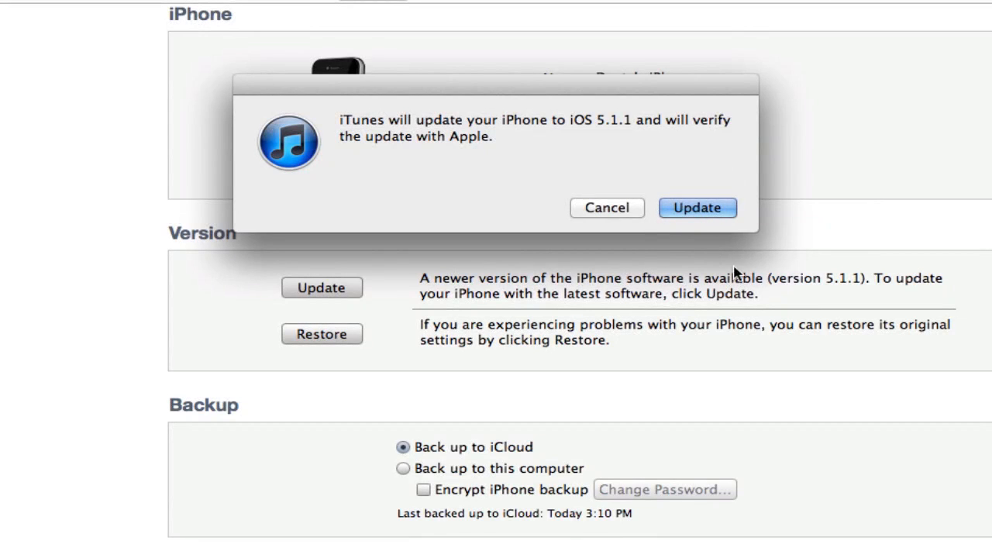
left_click(608, 207)
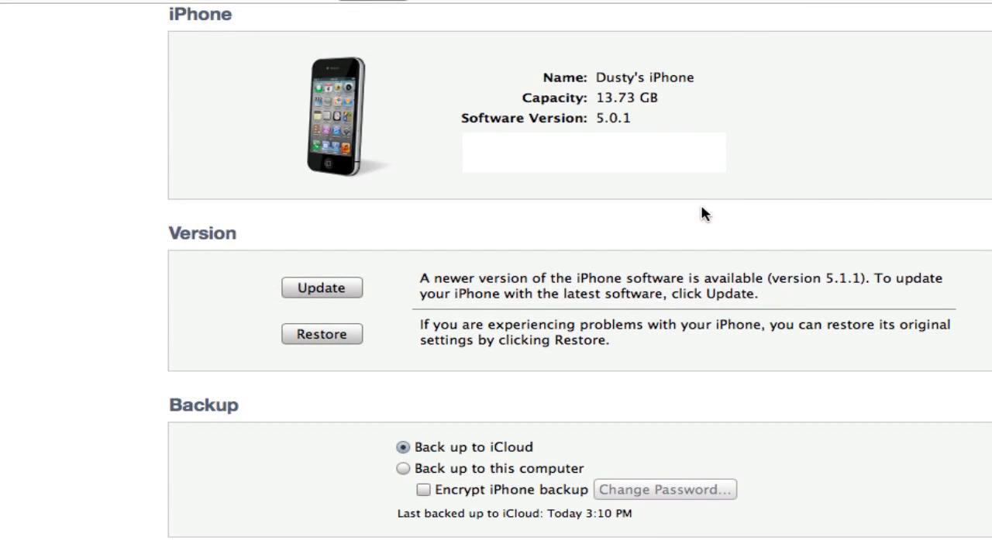
Advance past the iOS 5.1.1 release notes and agree to the license so downloading begins.
left_click(321, 287)
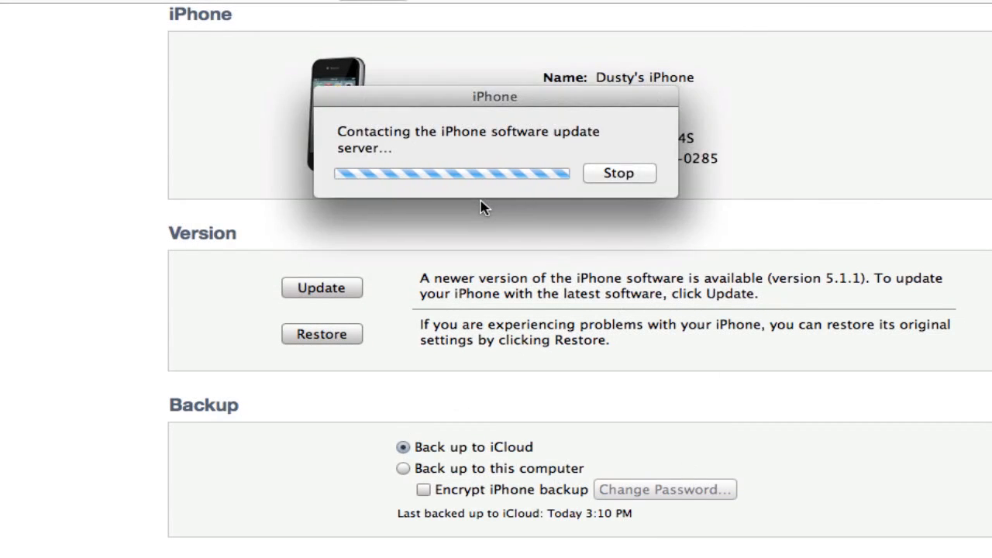
mouse_move(518, 241)
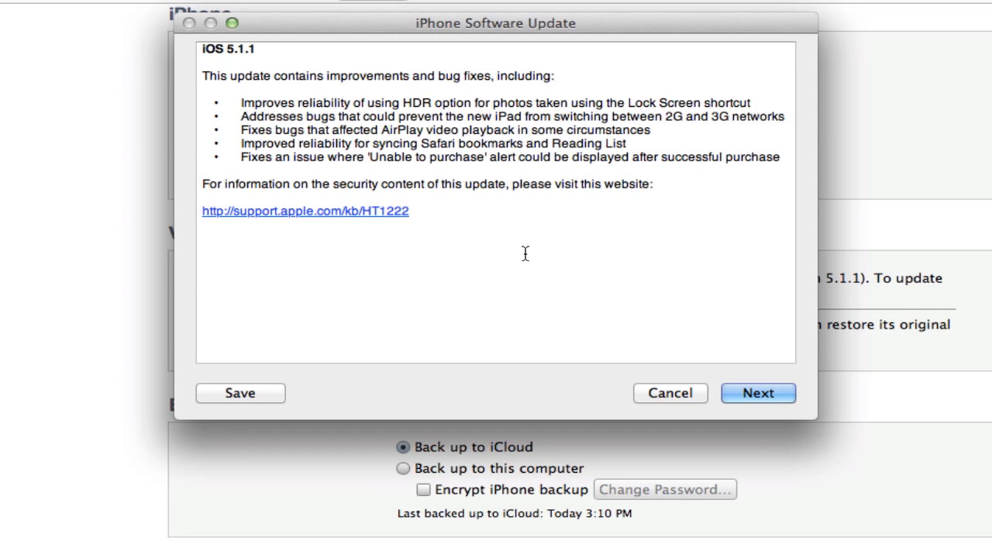
mouse_move(550, 182)
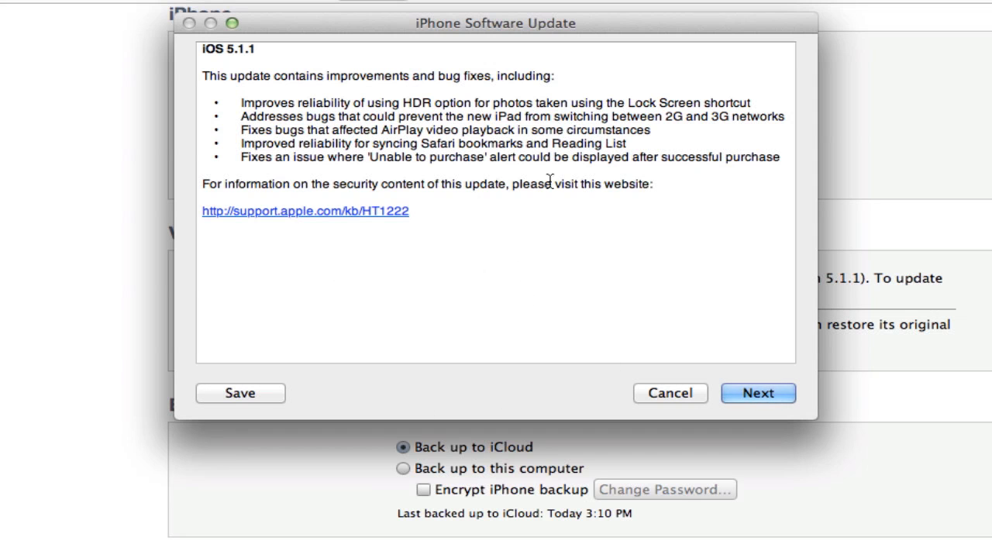
mouse_move(533, 264)
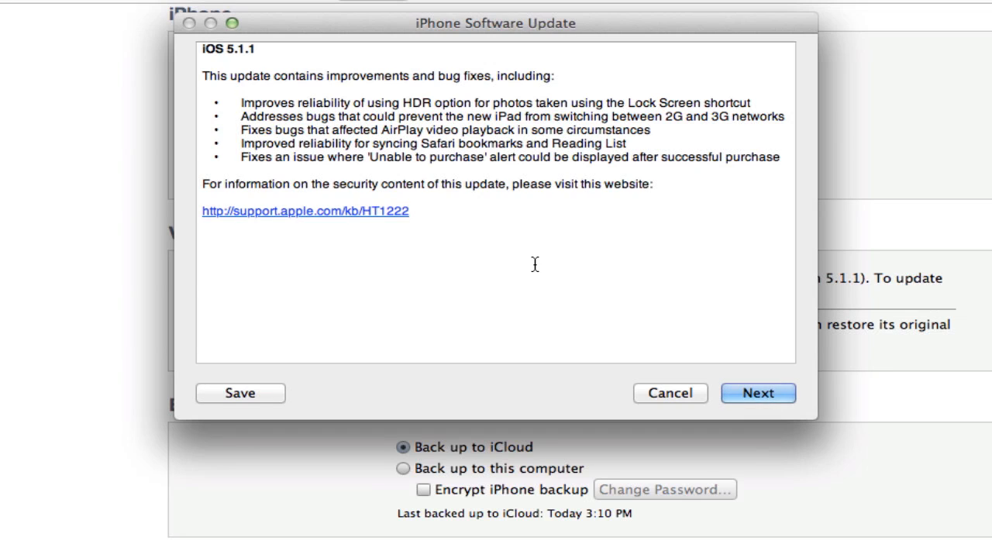
mouse_move(462, 304)
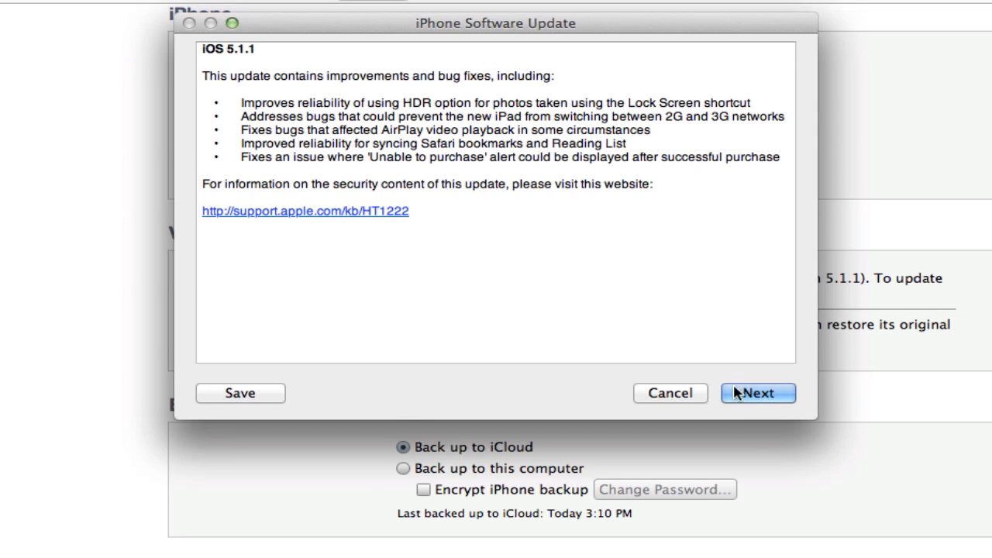
left_click(757, 394)
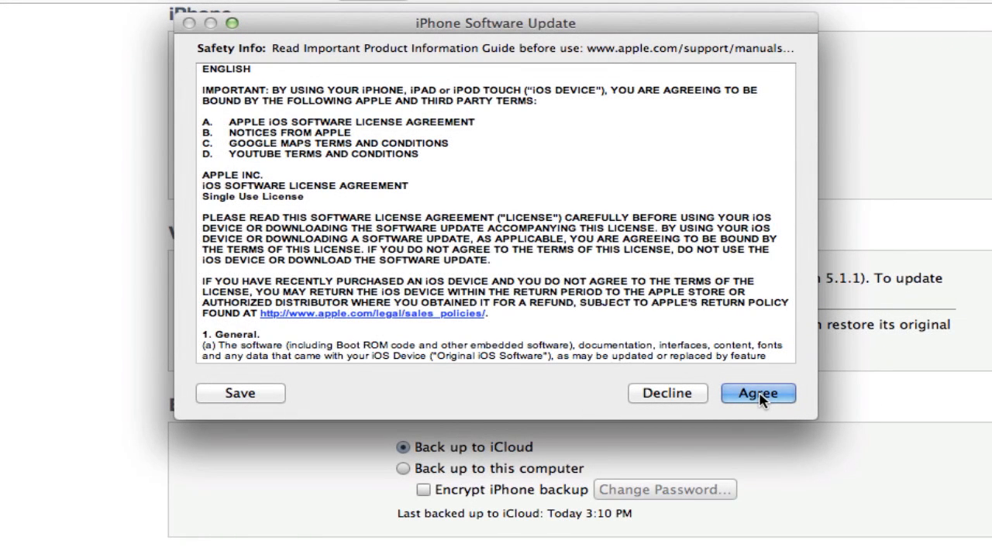
left_click(756, 393)
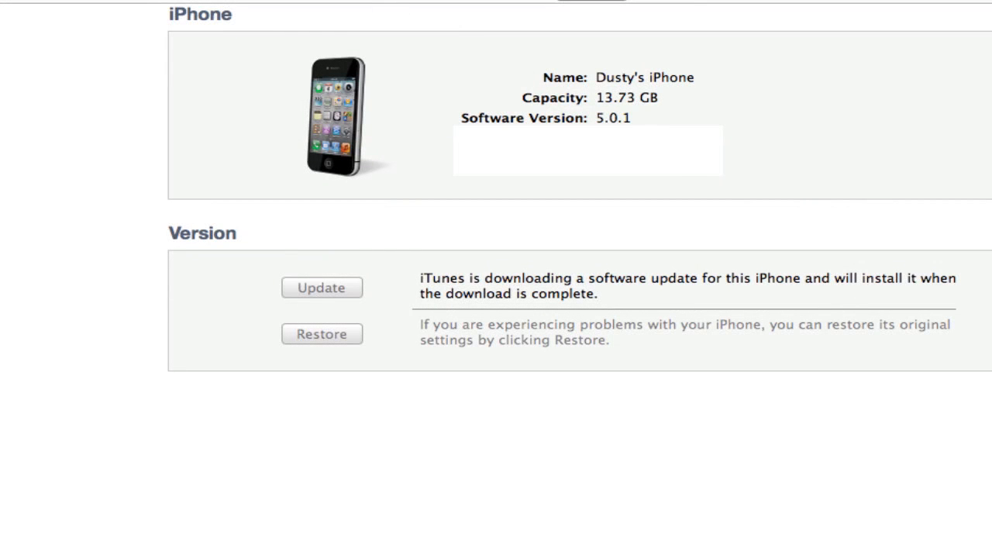
mouse_move(574, 25)
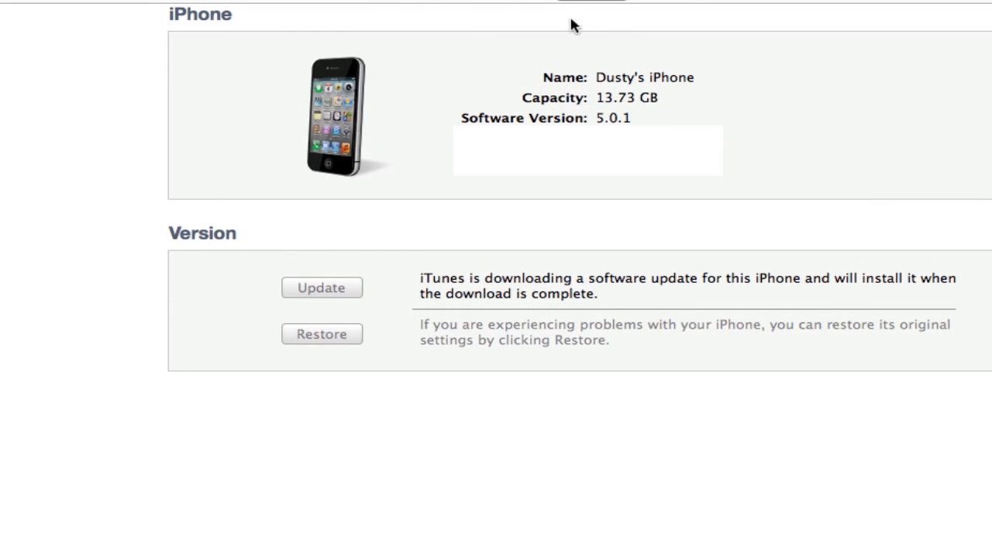
mouse_move(480, 52)
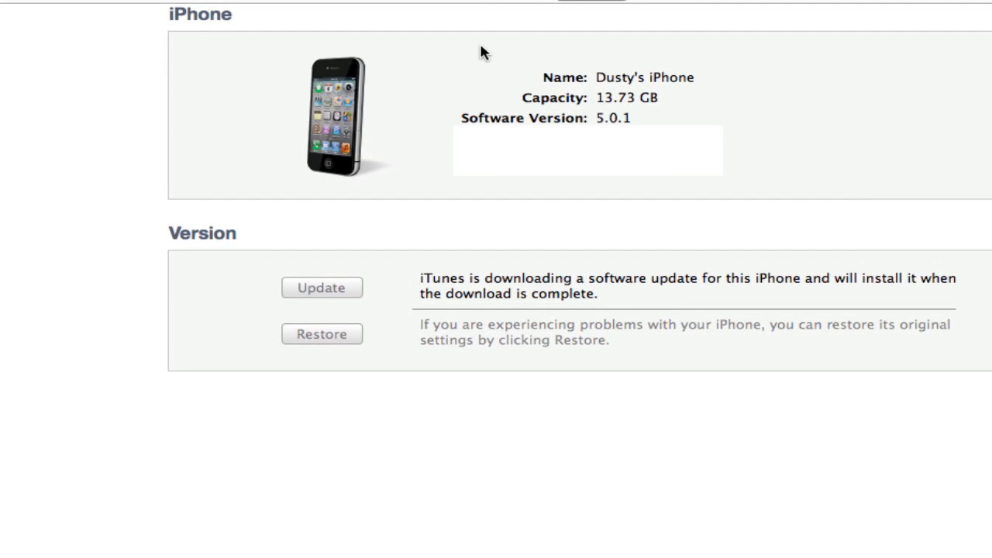
mouse_move(458, 102)
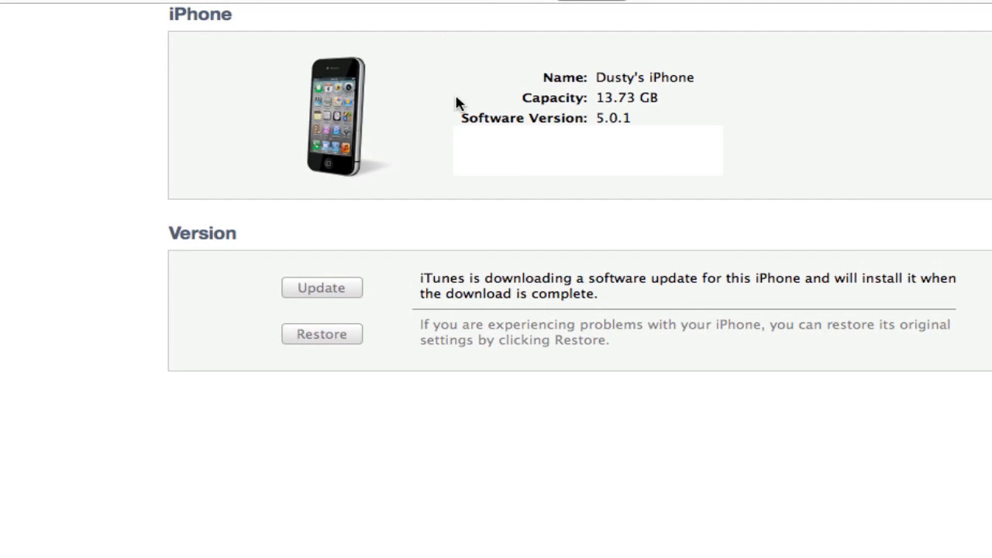